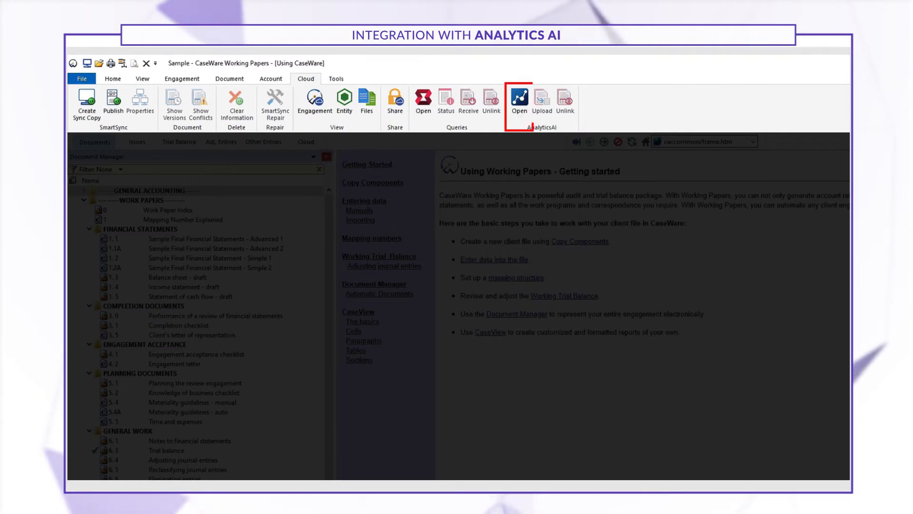
Create a new AnalyticsAI file linked to the engagement and upload the trial balance.
left_click(519, 99)
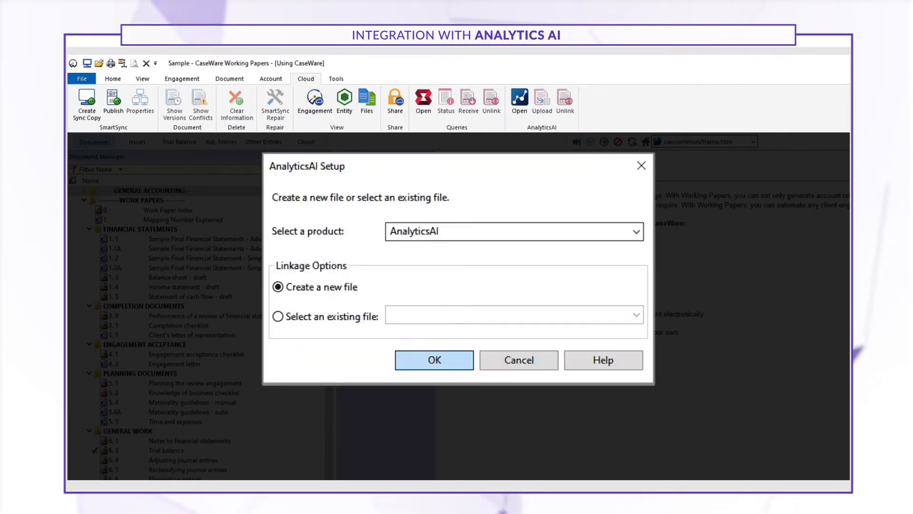
left_click(434, 360)
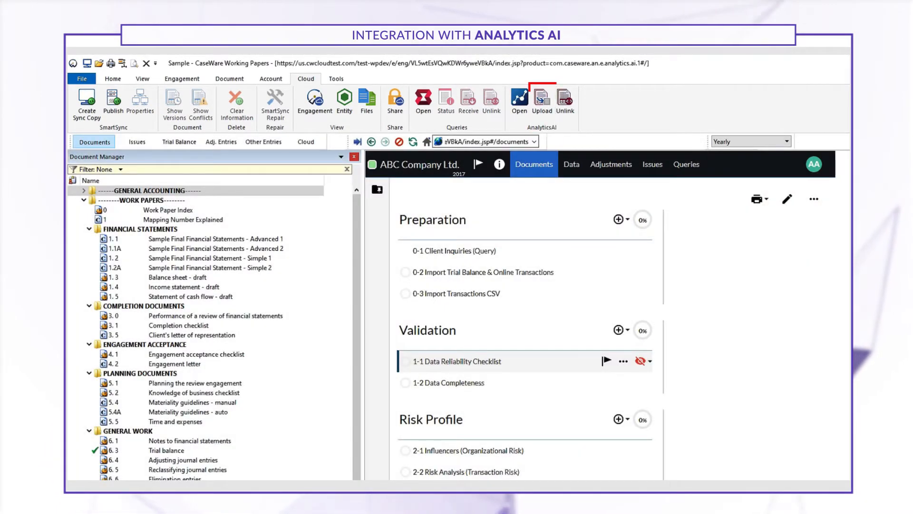
left_click(542, 98)
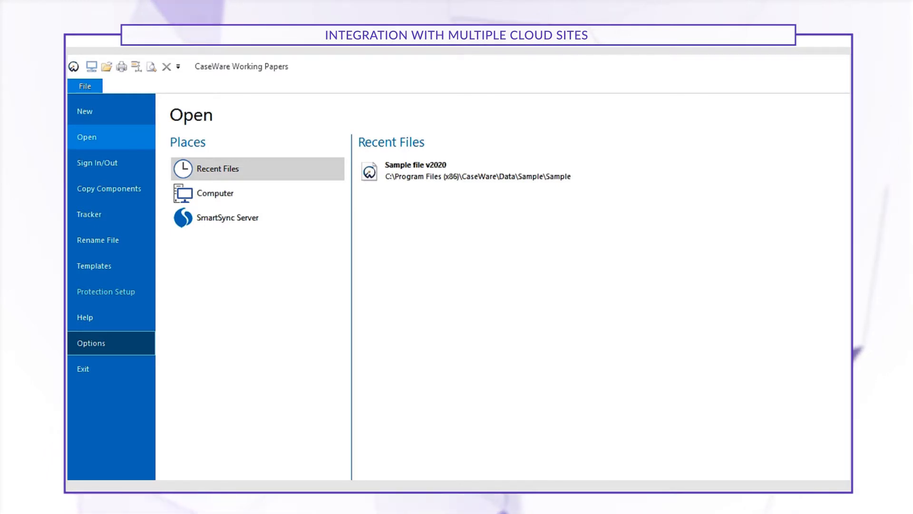
Make caseware cloud site #3 the active CaseWare Cloud site in Options.
left_click(109, 343)
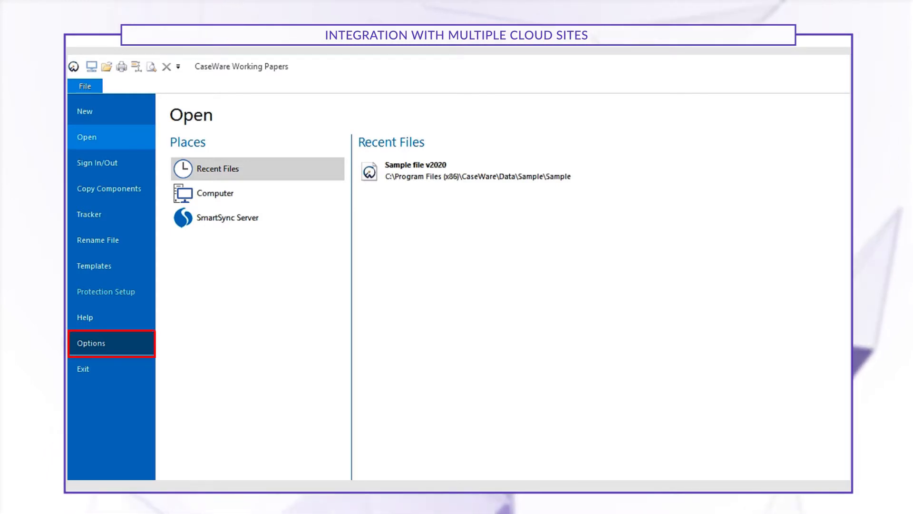
left_click(91, 343)
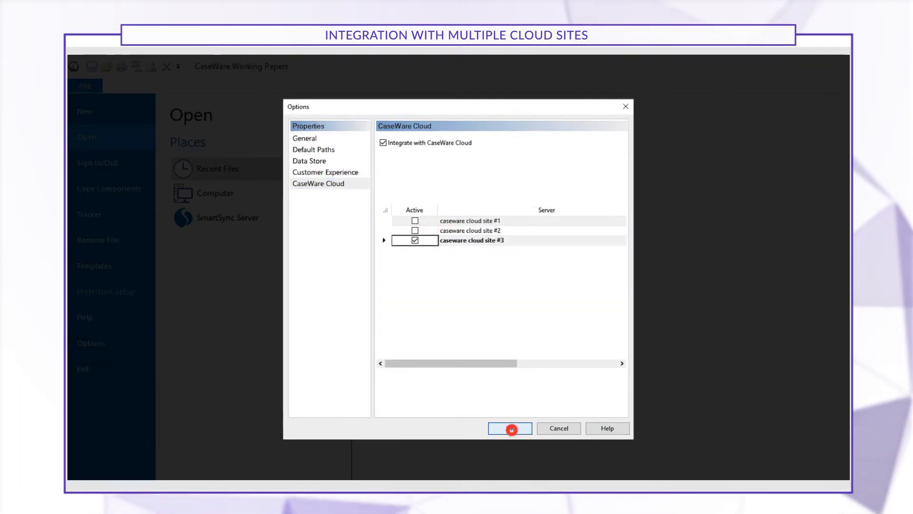
left_click(510, 428)
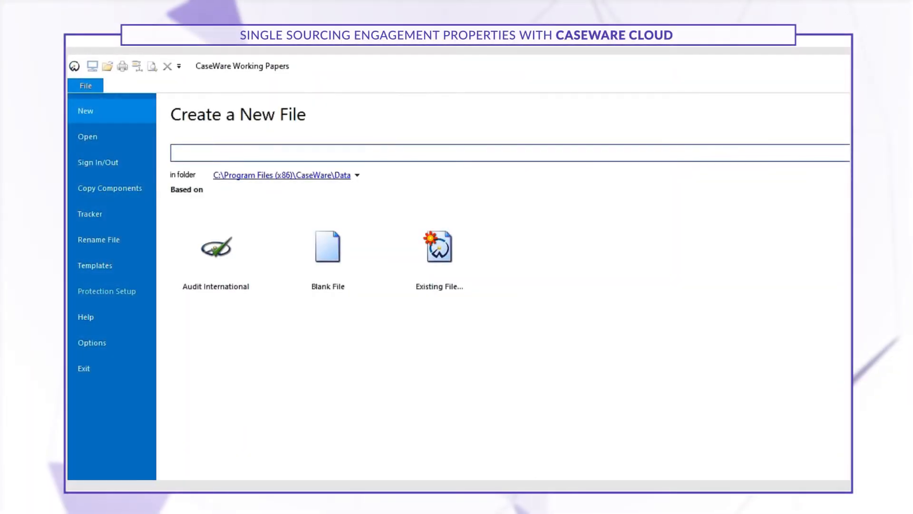
Create blank file 'ABC Company Ltd.' and accept its Cloud-derived engagement properties.
type("ABC Comp")
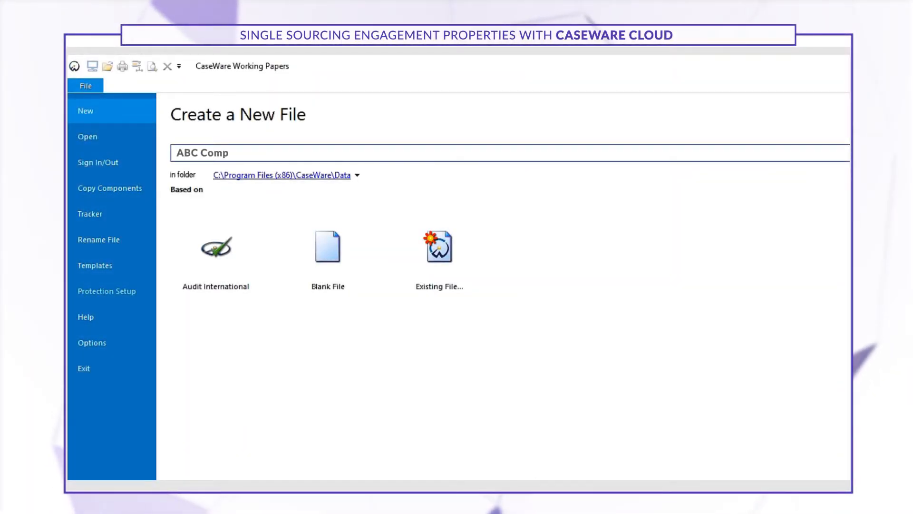
left_click(328, 247)
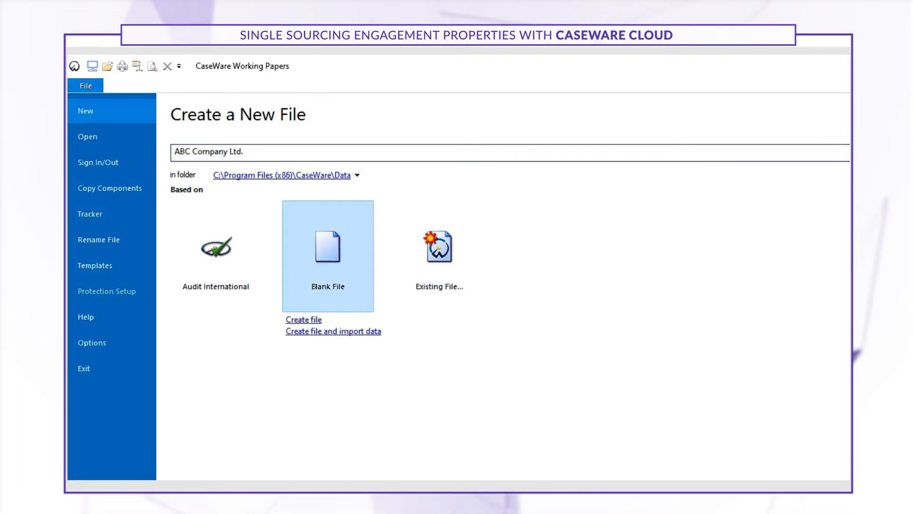
left_click(303, 319)
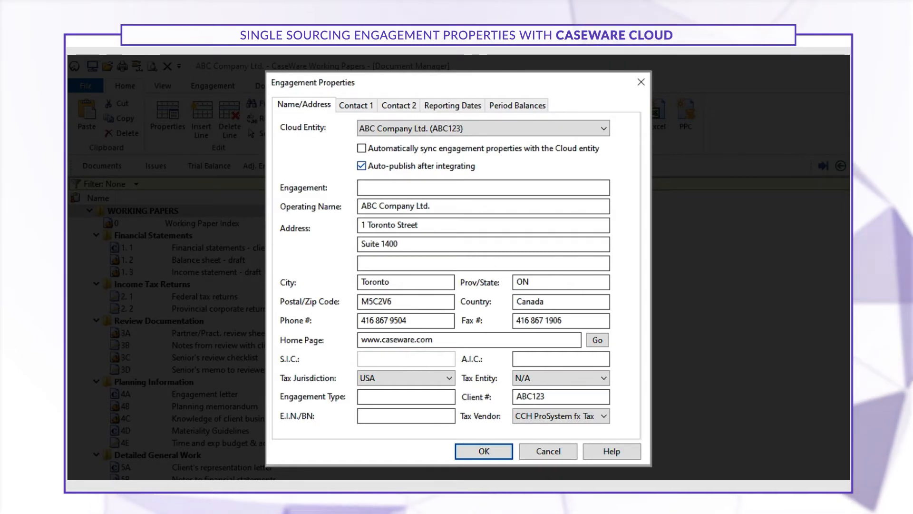
left_click(484, 451)
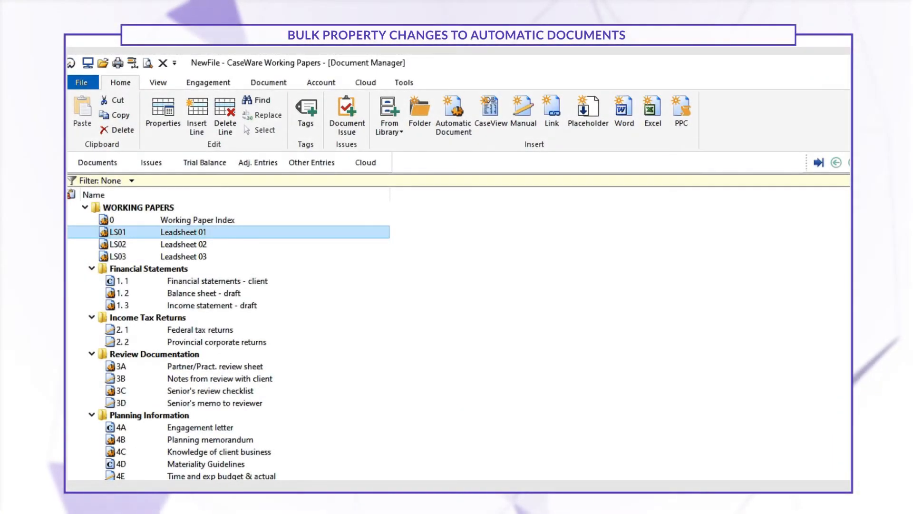
Select Leadsheets LS01–LS03 together and apply shared document property changes.
left_click(184, 256)
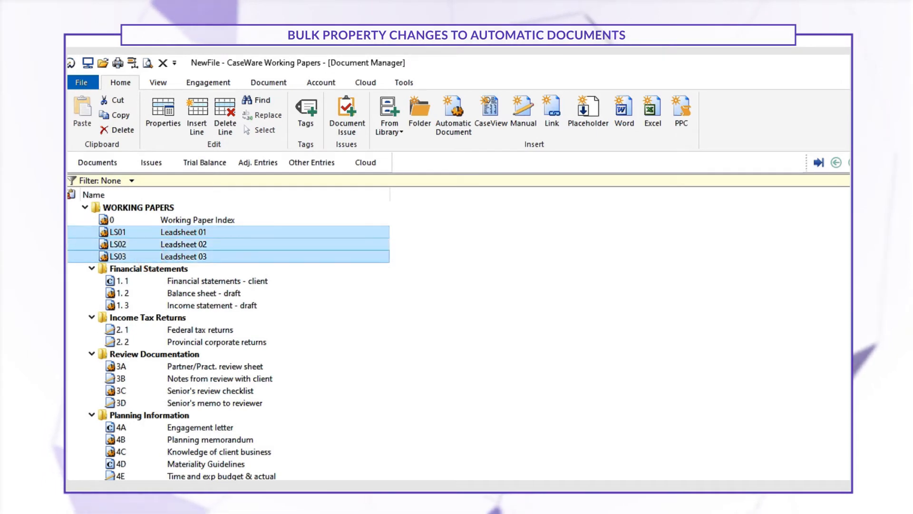
right_click(184, 244)
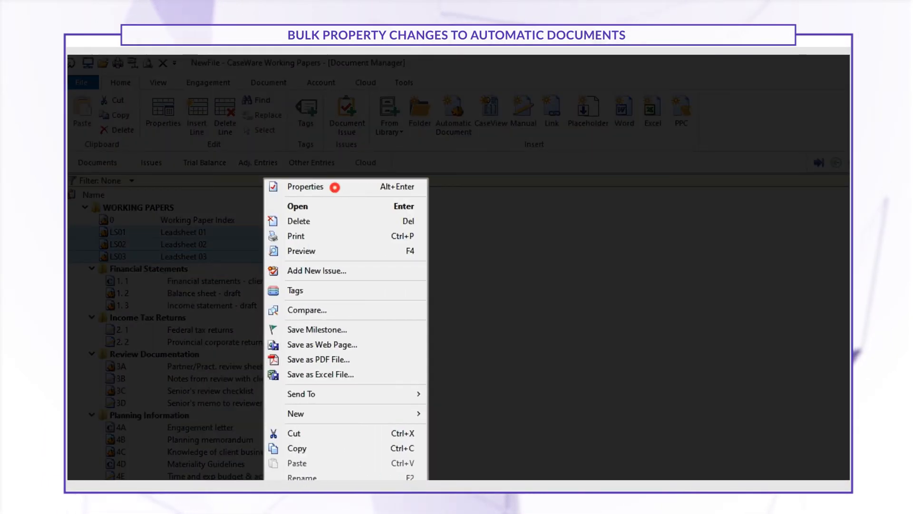
left_click(305, 186)
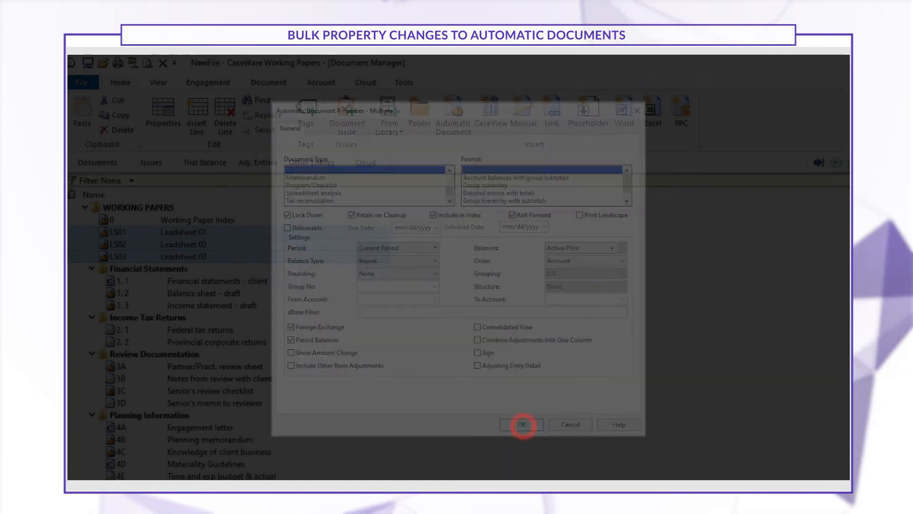
left_click(521, 425)
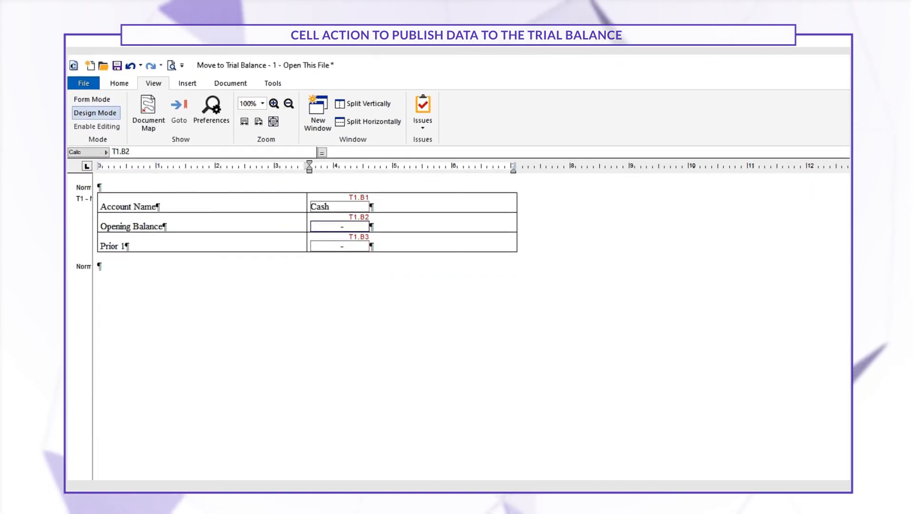
Give cell T1.B2 a Move to Performance Measures action and enter 10000.
right_click(340, 226)
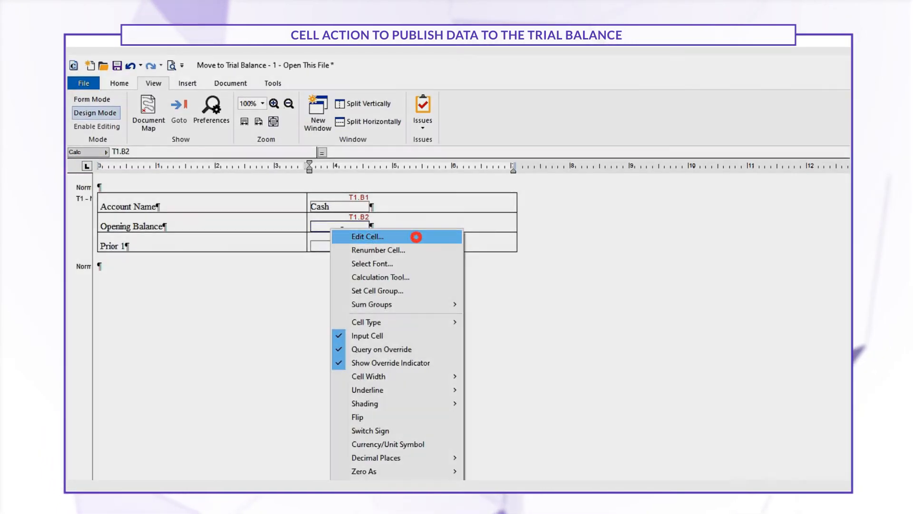
left_click(367, 236)
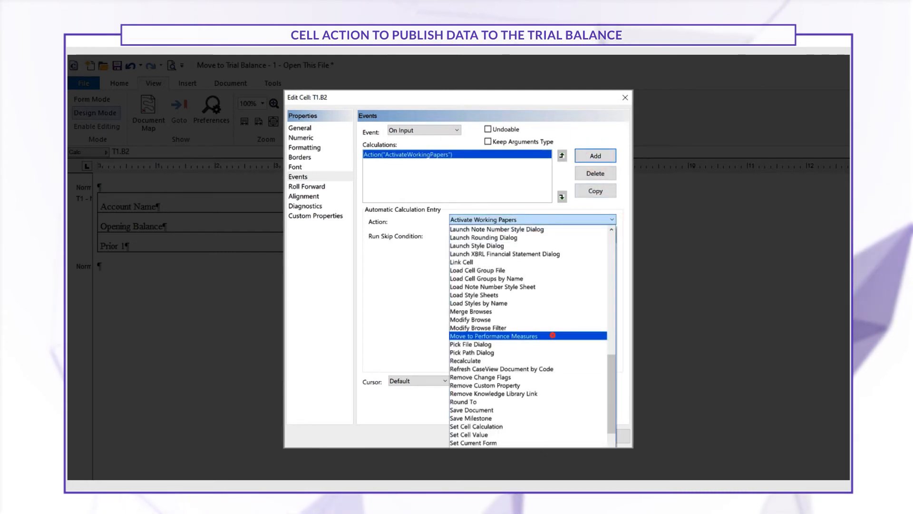
left_click(493, 336)
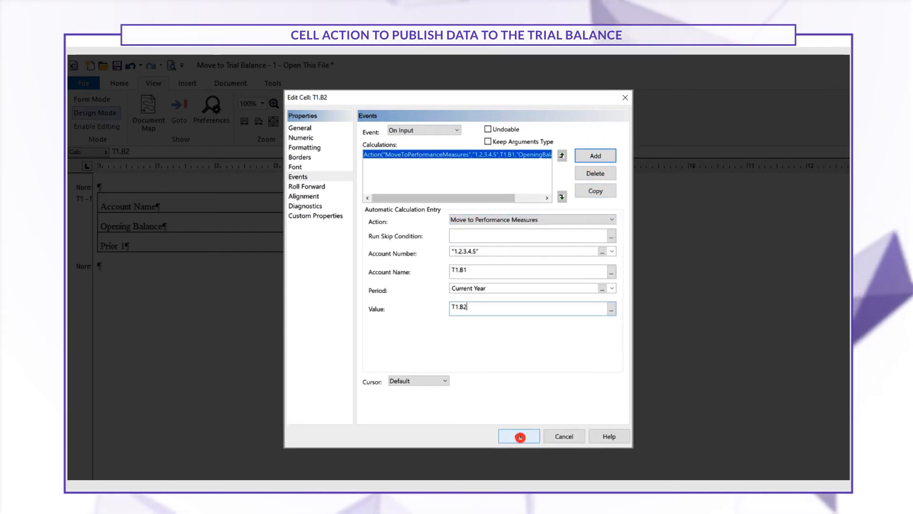
left_click(519, 436)
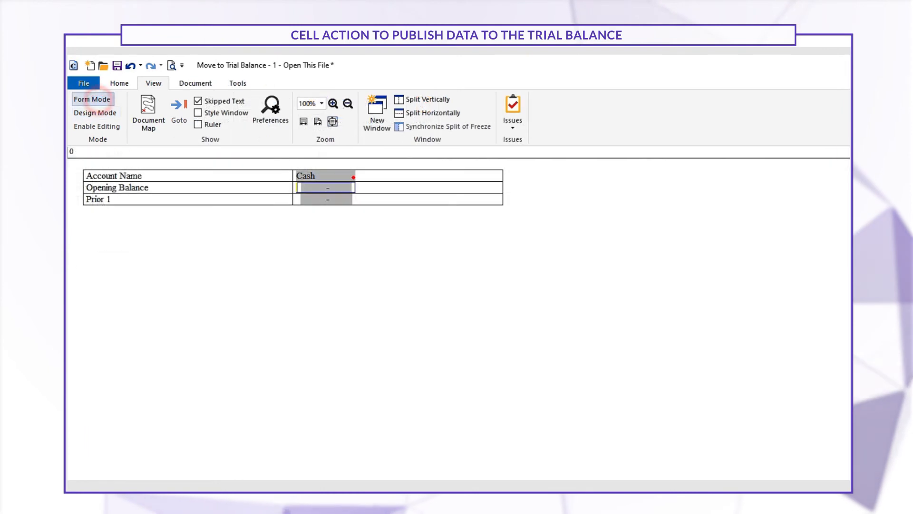
type("10000")
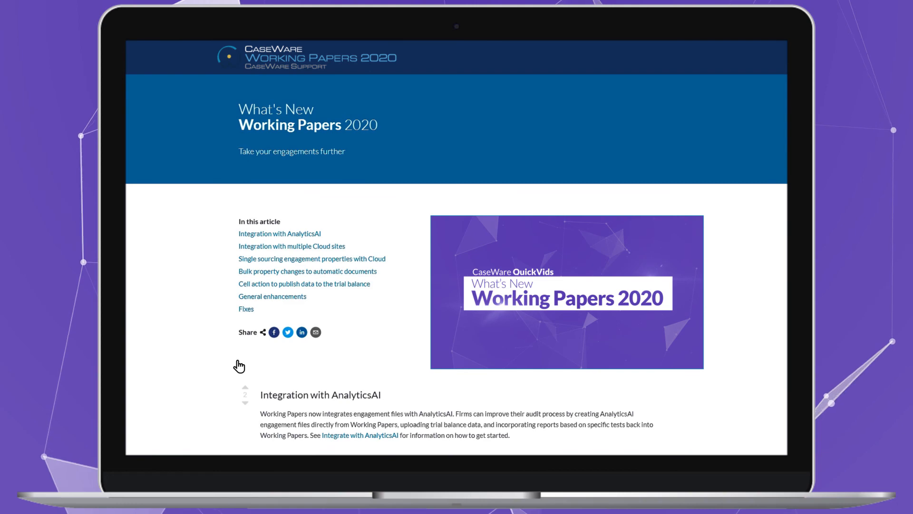
Scroll the What's New article down to the publishing-cell-data section.
scroll("down", 3)
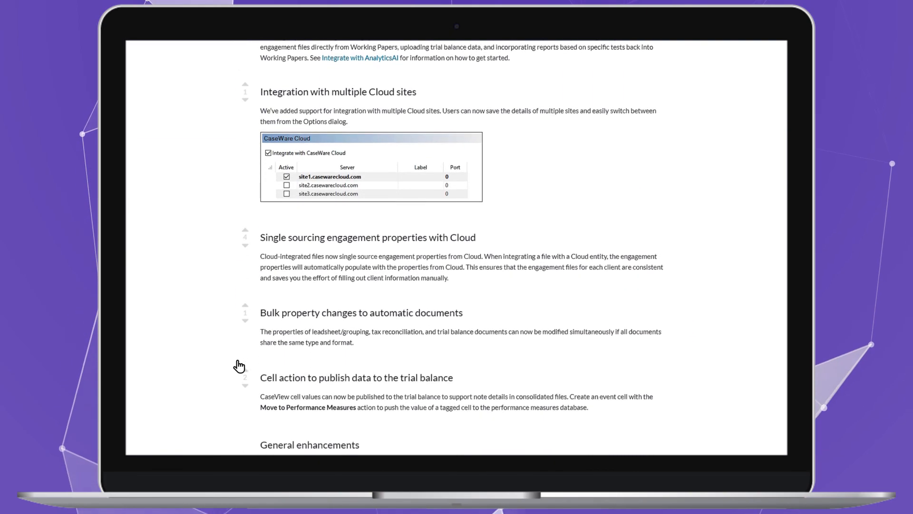